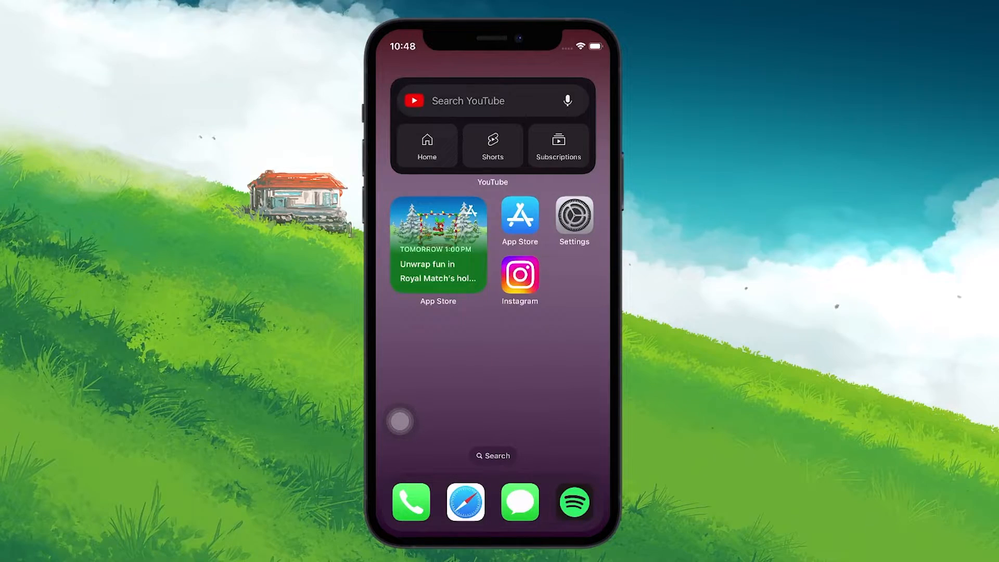
Step: Launch Instagram, open the cat photo post and show all 3 comments
left_click(519, 275)
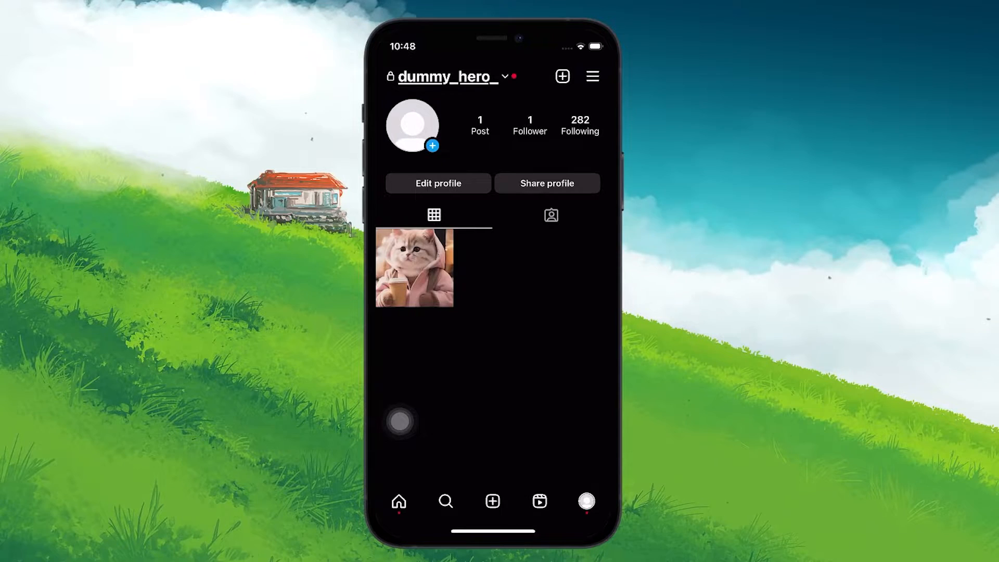
left_click(413, 269)
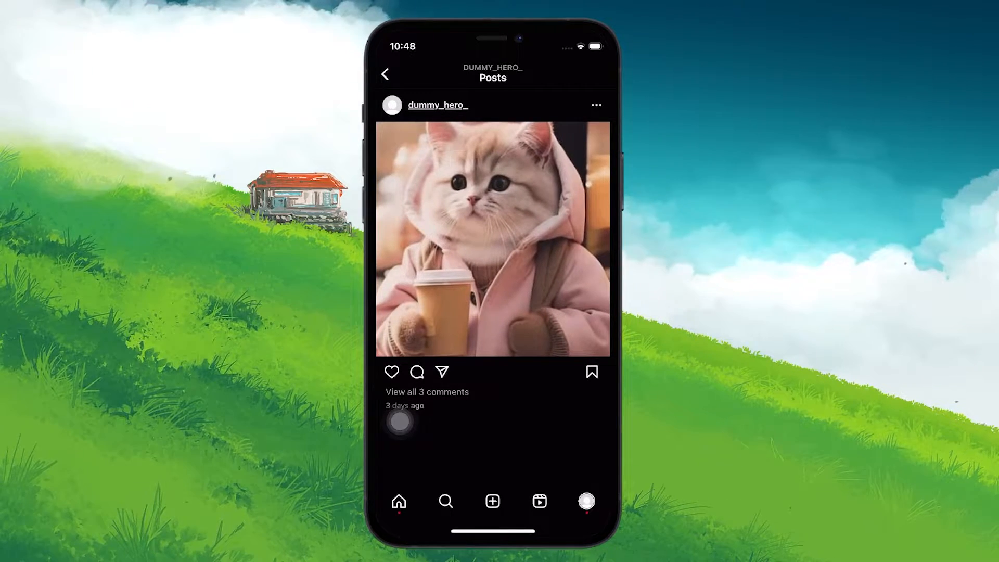
left_click(416, 371)
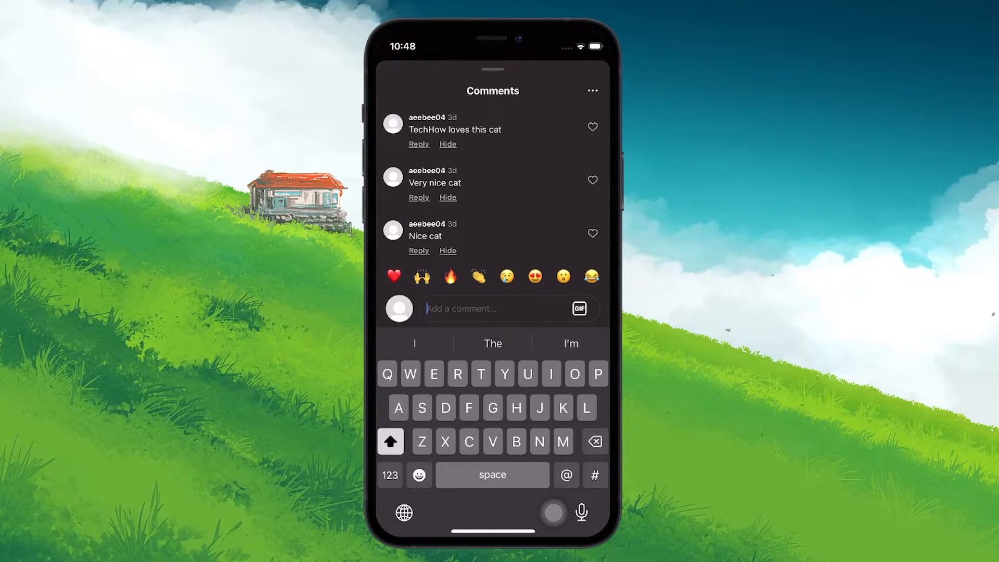
Step: Hide the 'TechHow loves this cat' comment from the Comments sheet
left_click(448, 144)
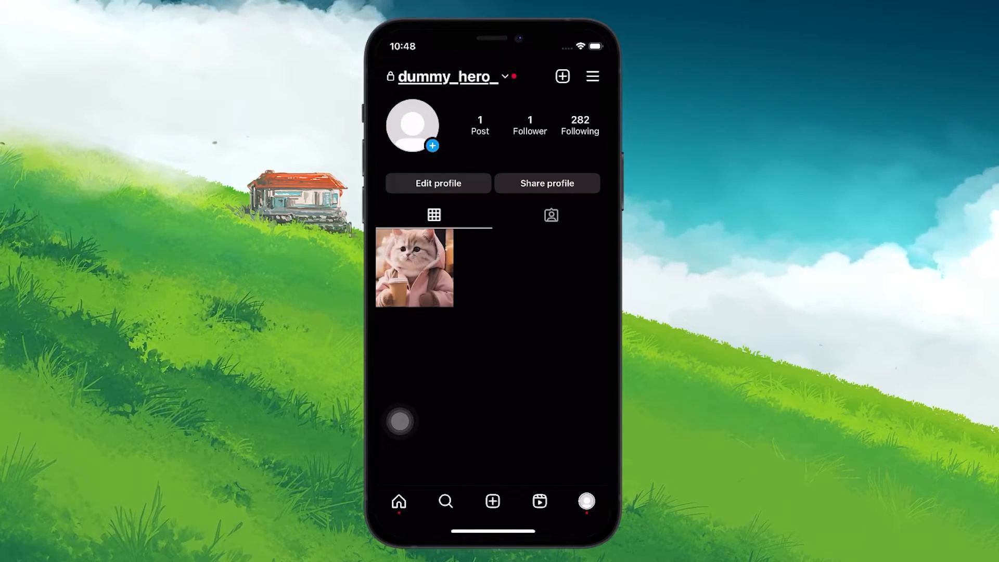
Step: Reopen the cat post's comments, now showing only two with TechHow's hidden
left_click(413, 269)
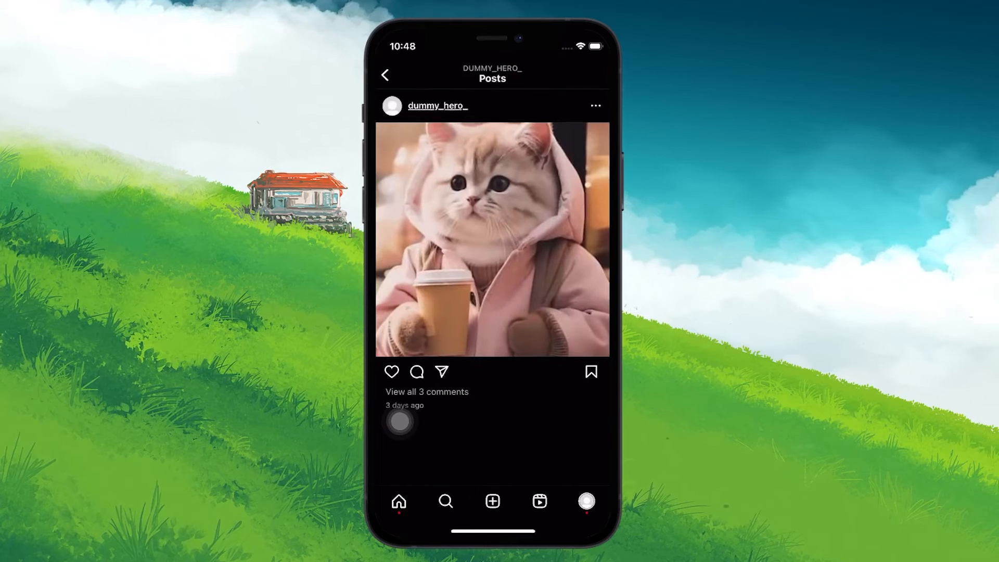
left_click(416, 372)
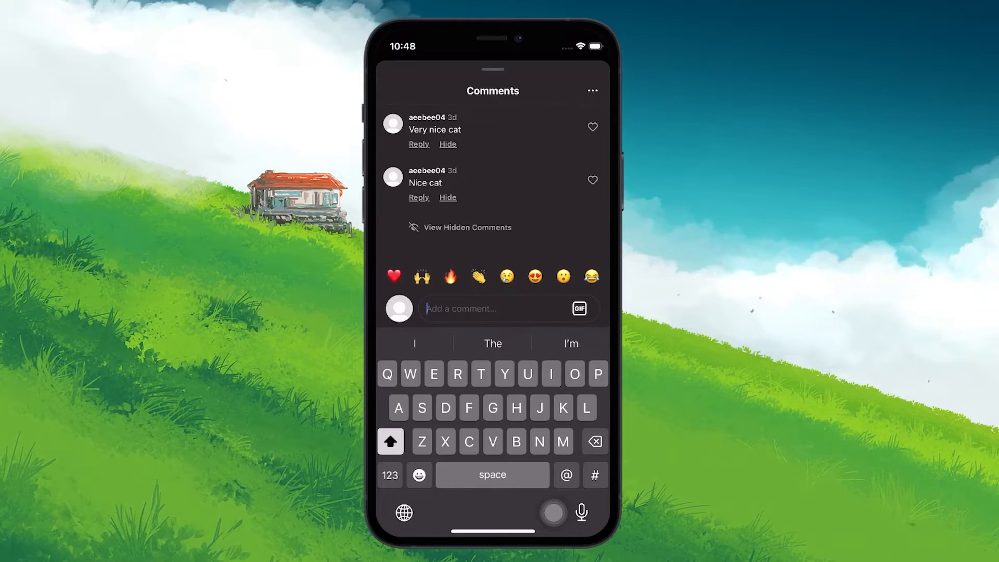
Step: Unhide the 'TechHow loves this cat' comment via View Hidden Comments
left_click(467, 228)
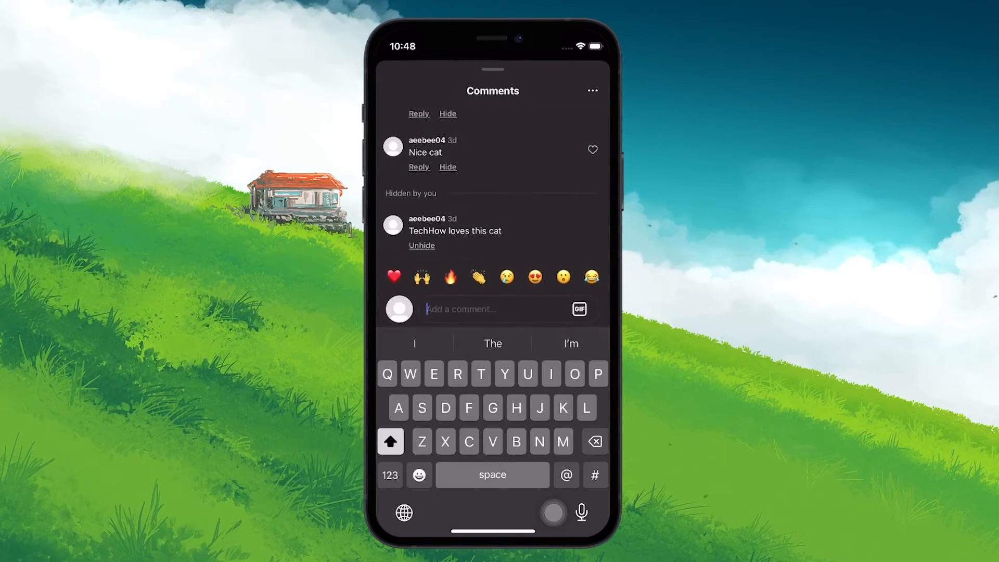
left_click(422, 246)
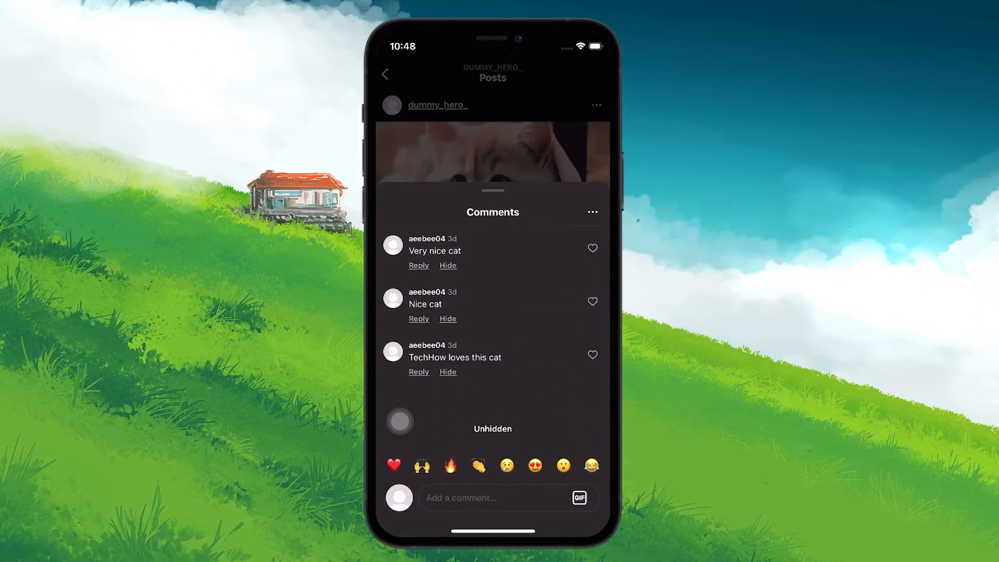